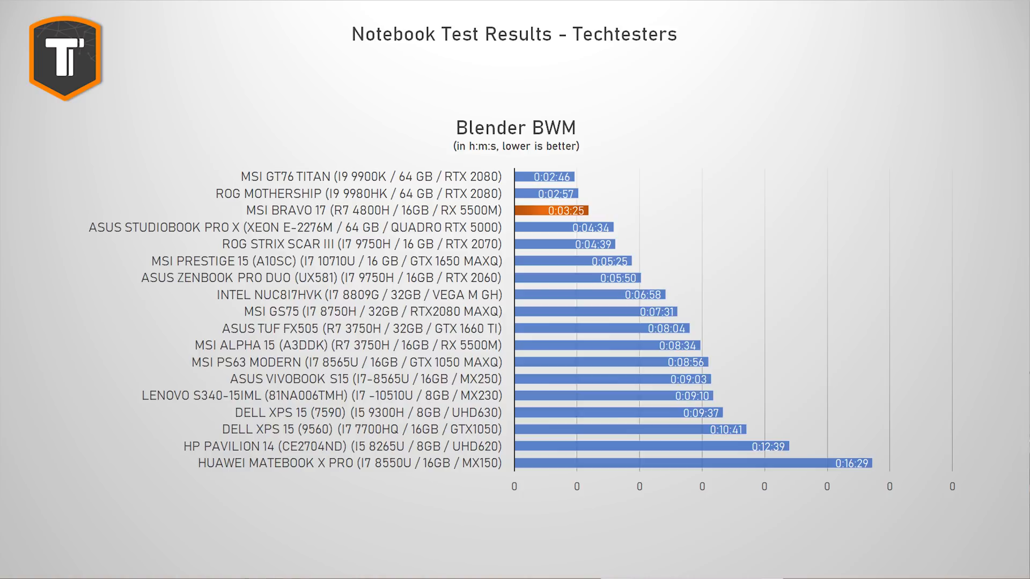
{"action": "key", "text": "Right"}
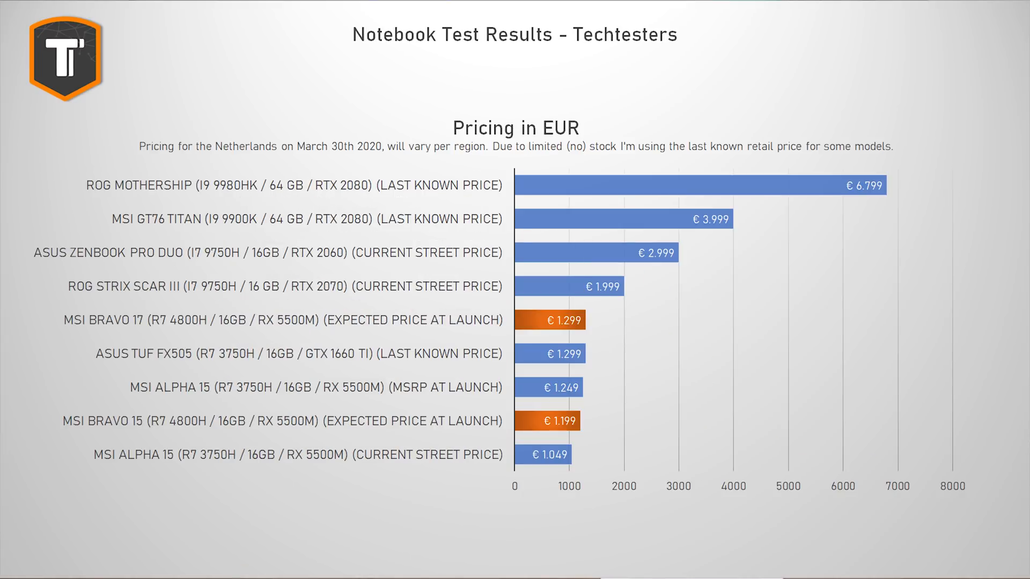